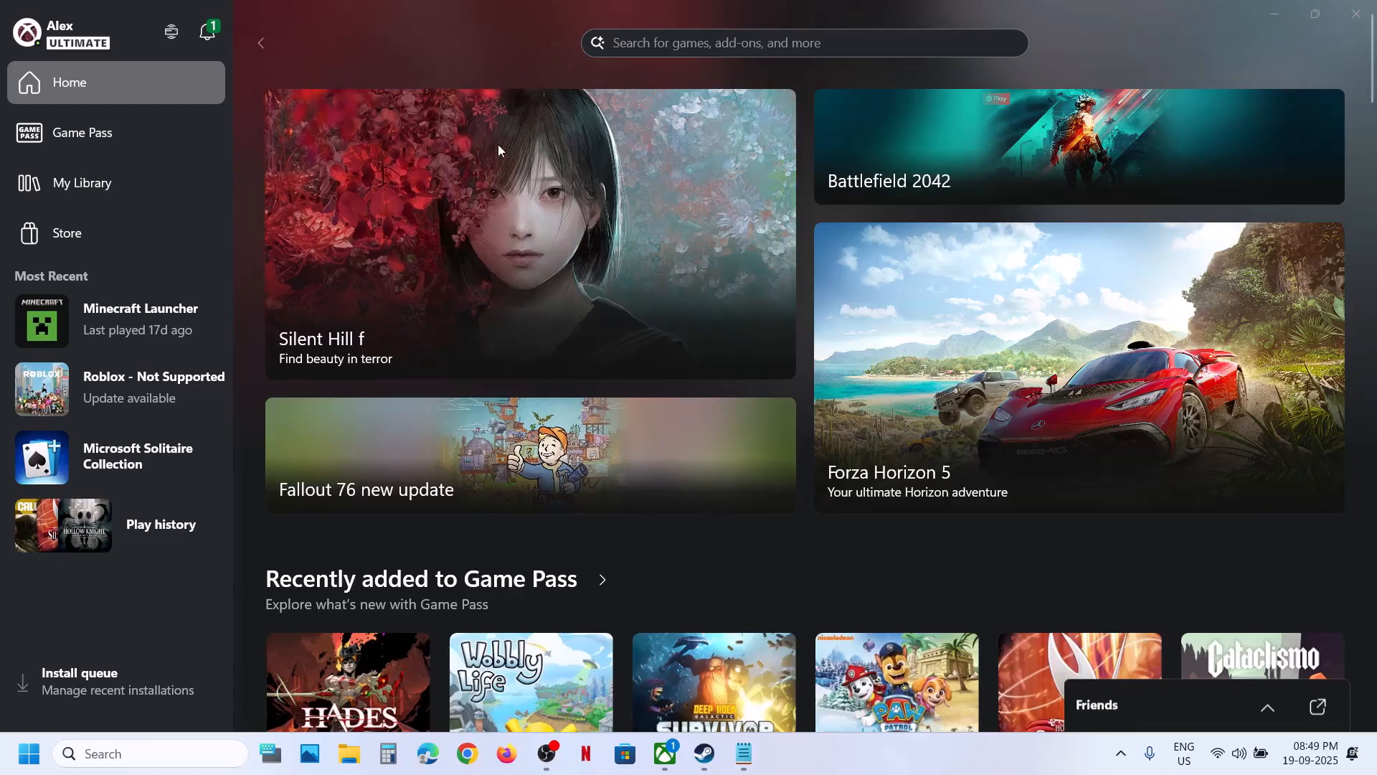
mouse_move(29, 33)
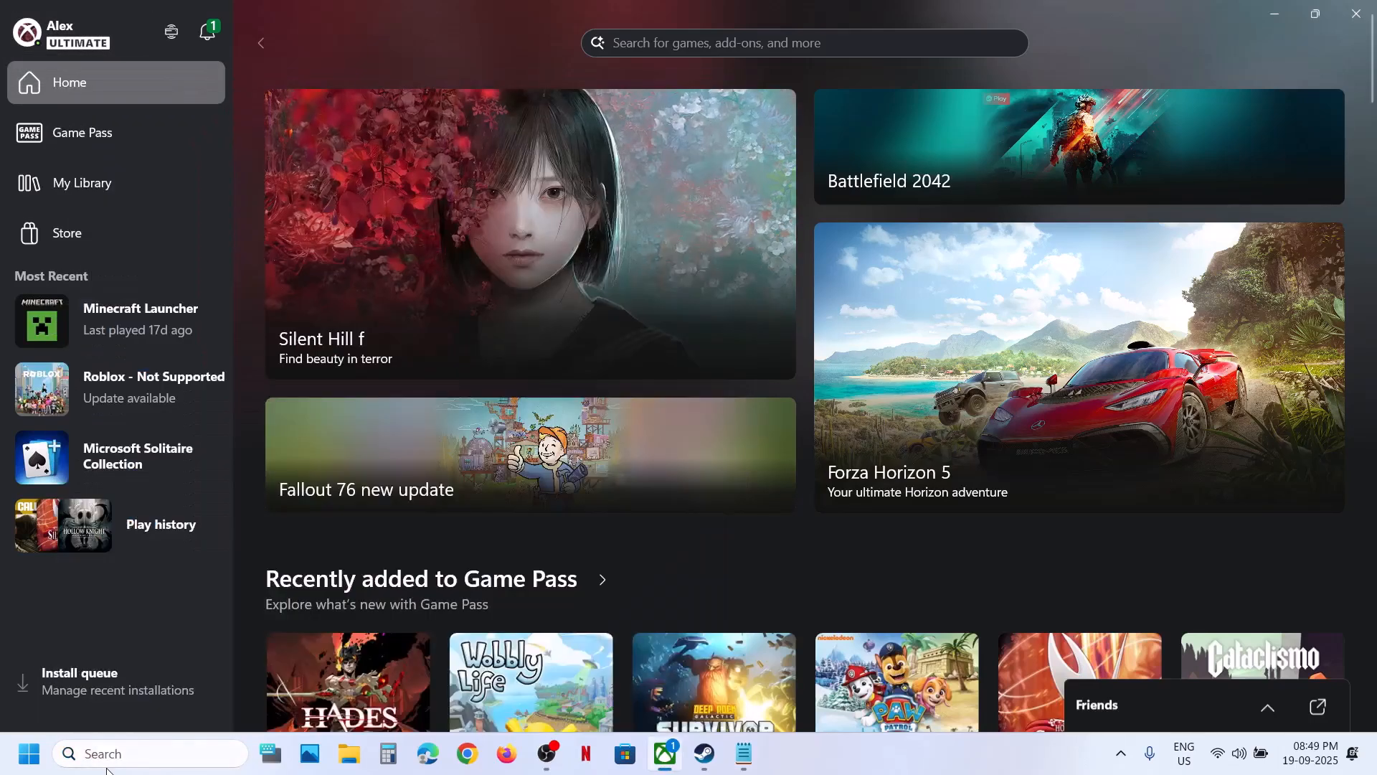
mouse_move(123, 132)
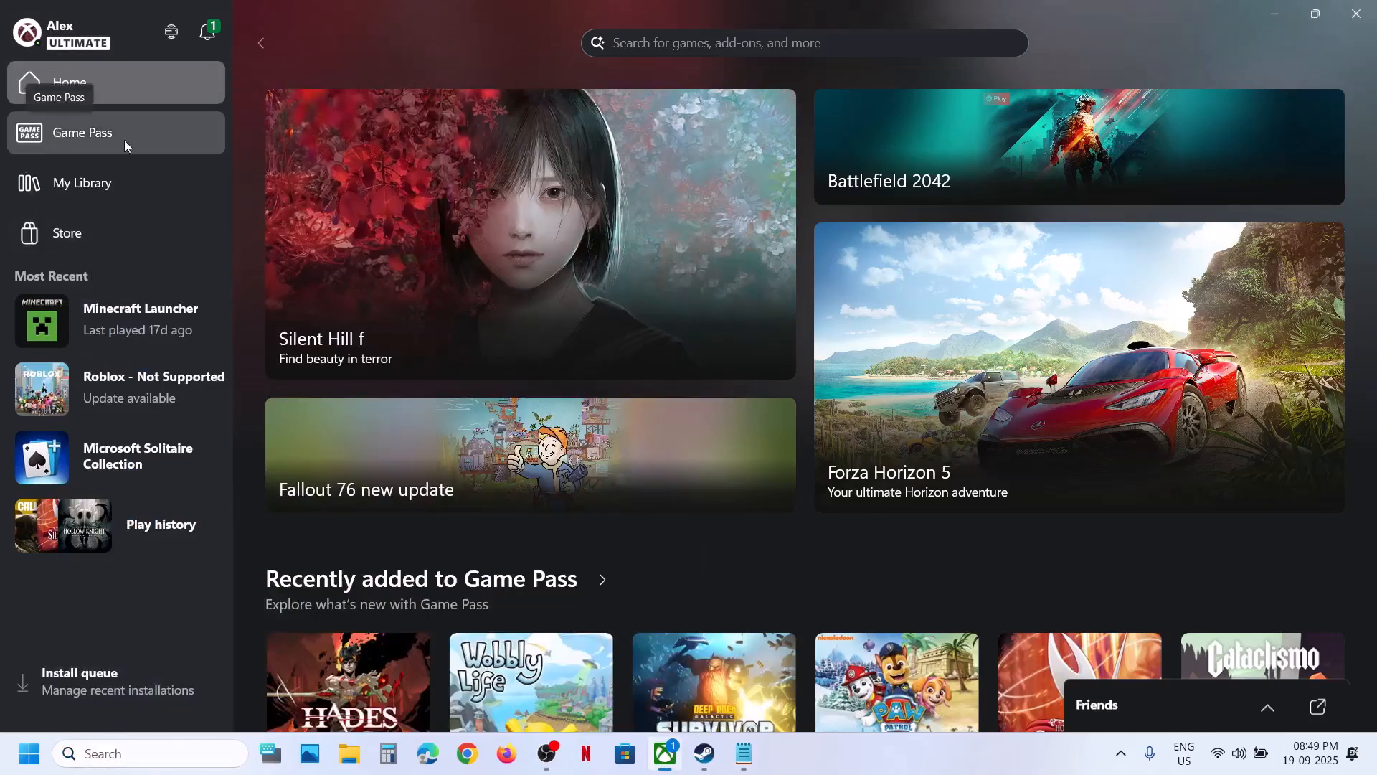
Reach the EA SPORTS FC 26 - PC trial page via Game Pass's EA Play game trials list.
click(82, 132)
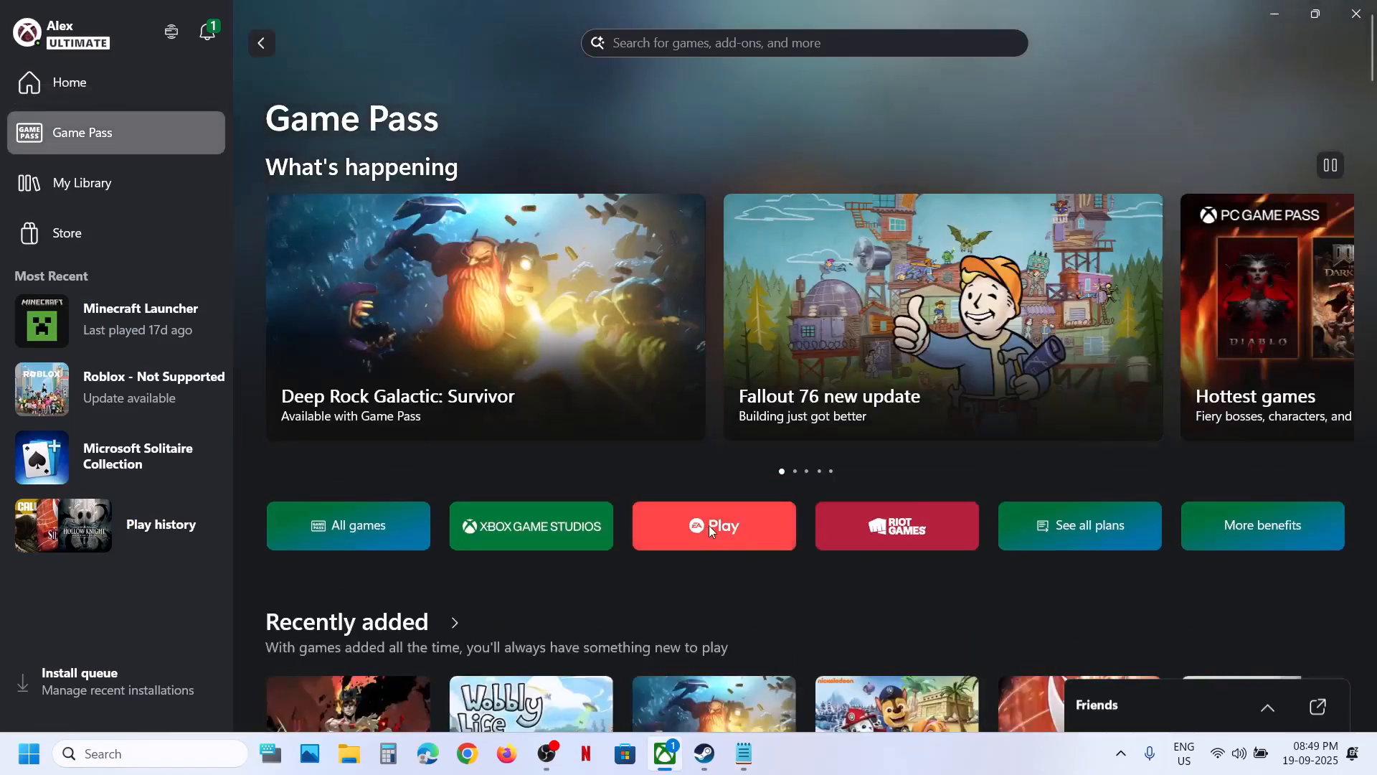
click(713, 526)
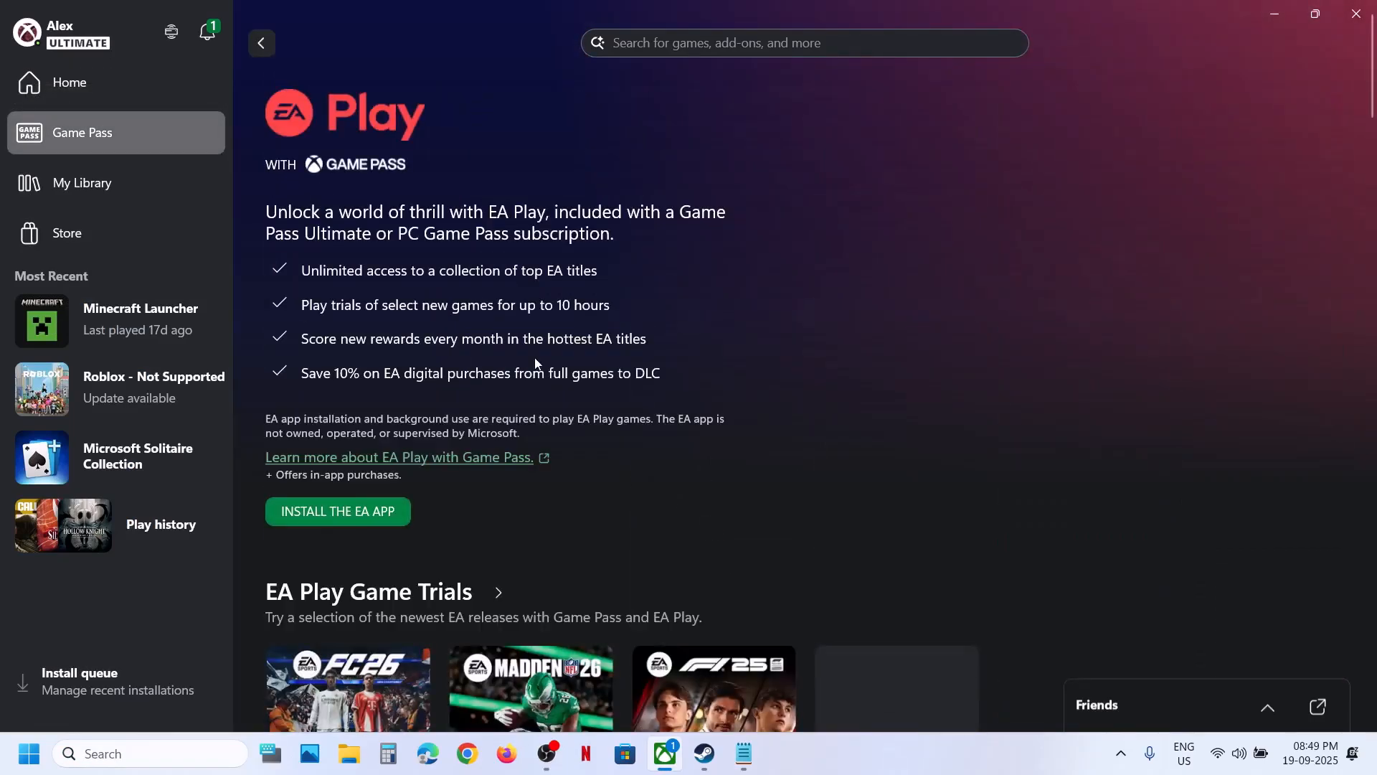
scroll(down, 3)
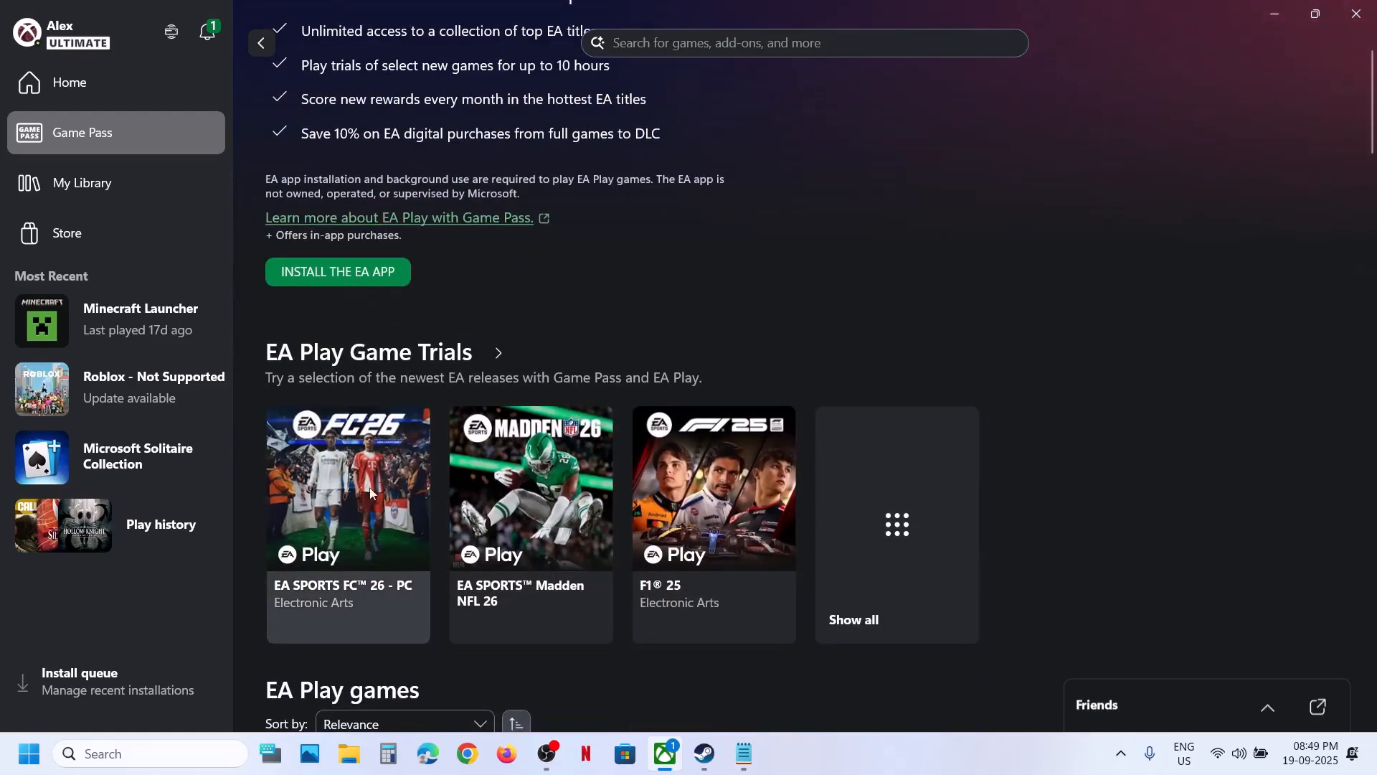
click(347, 487)
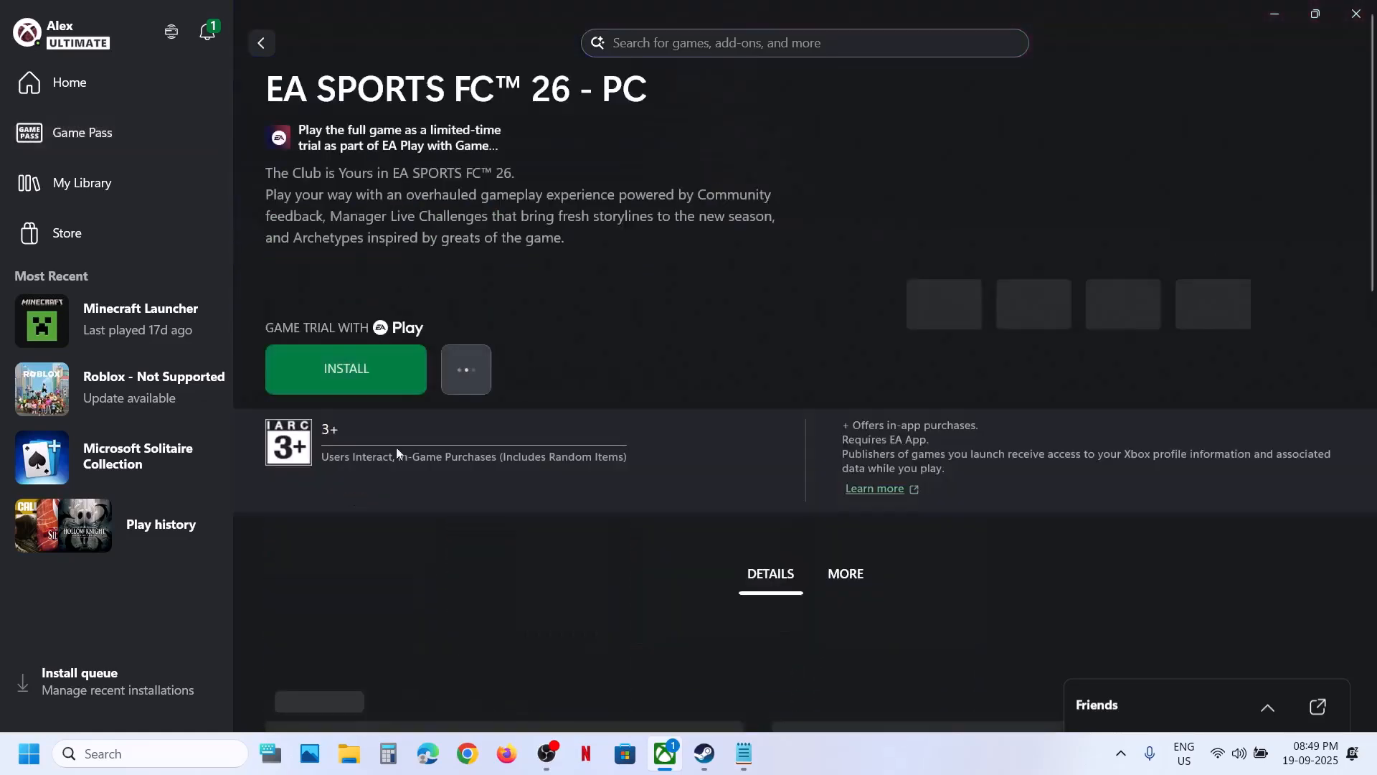
text(FC 26)
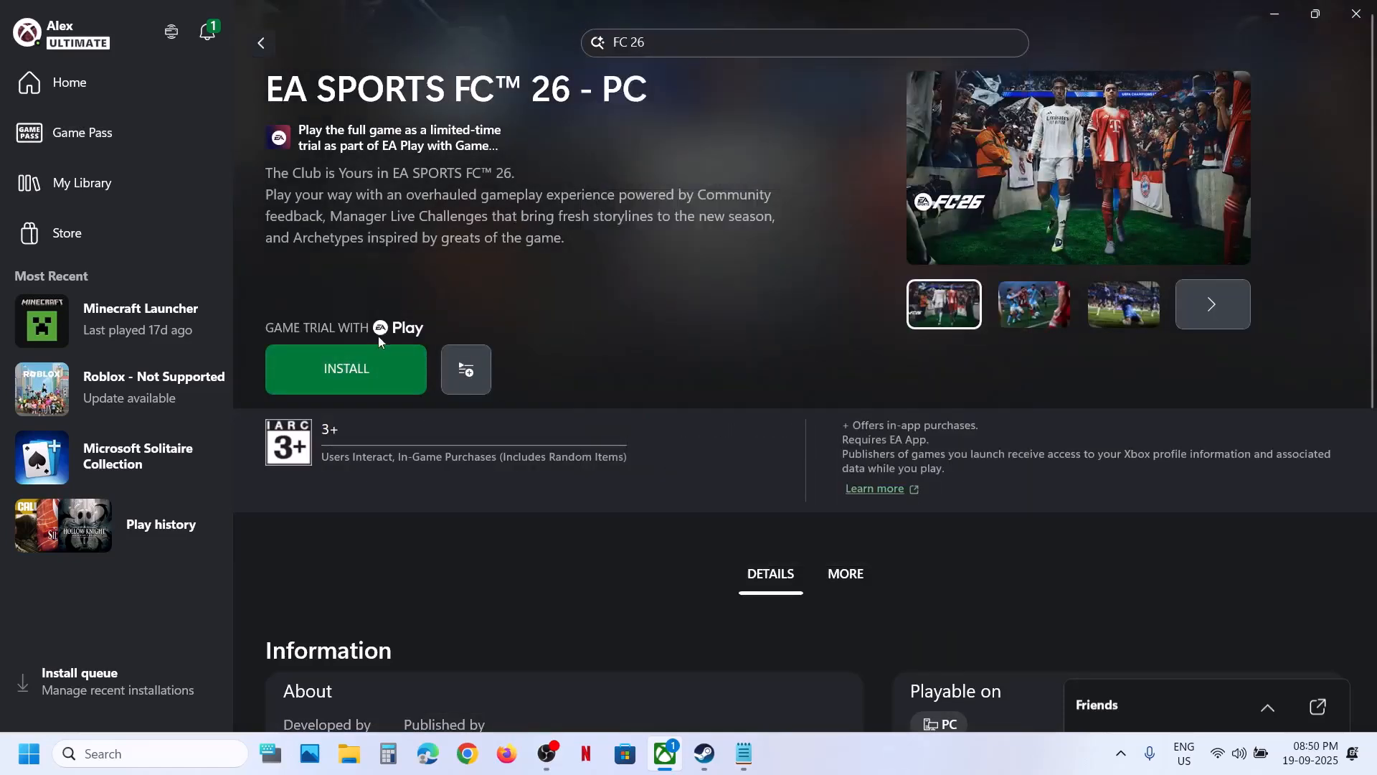
Start the FC 26 trial install and agree to install the EA app from the Game Pass dialog.
click(346, 369)
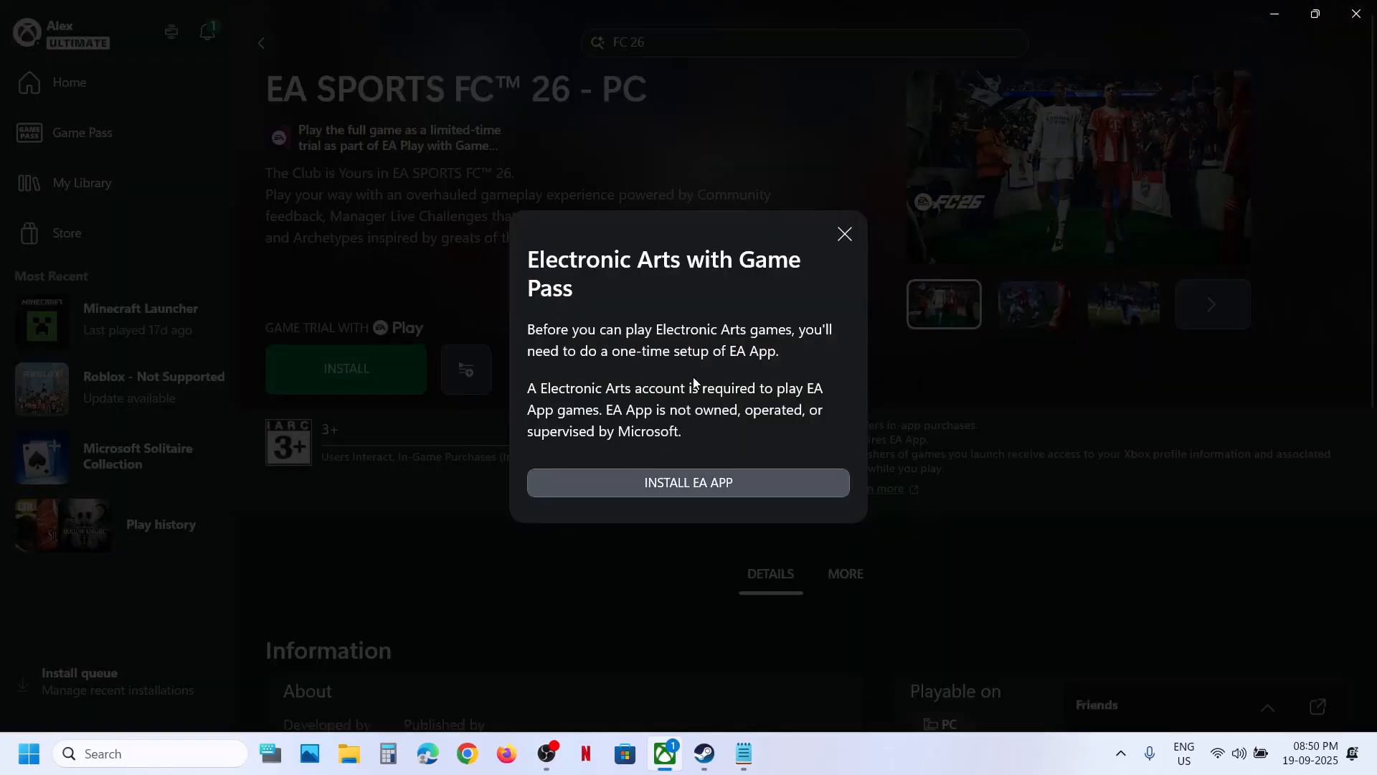
mouse_move(702, 359)
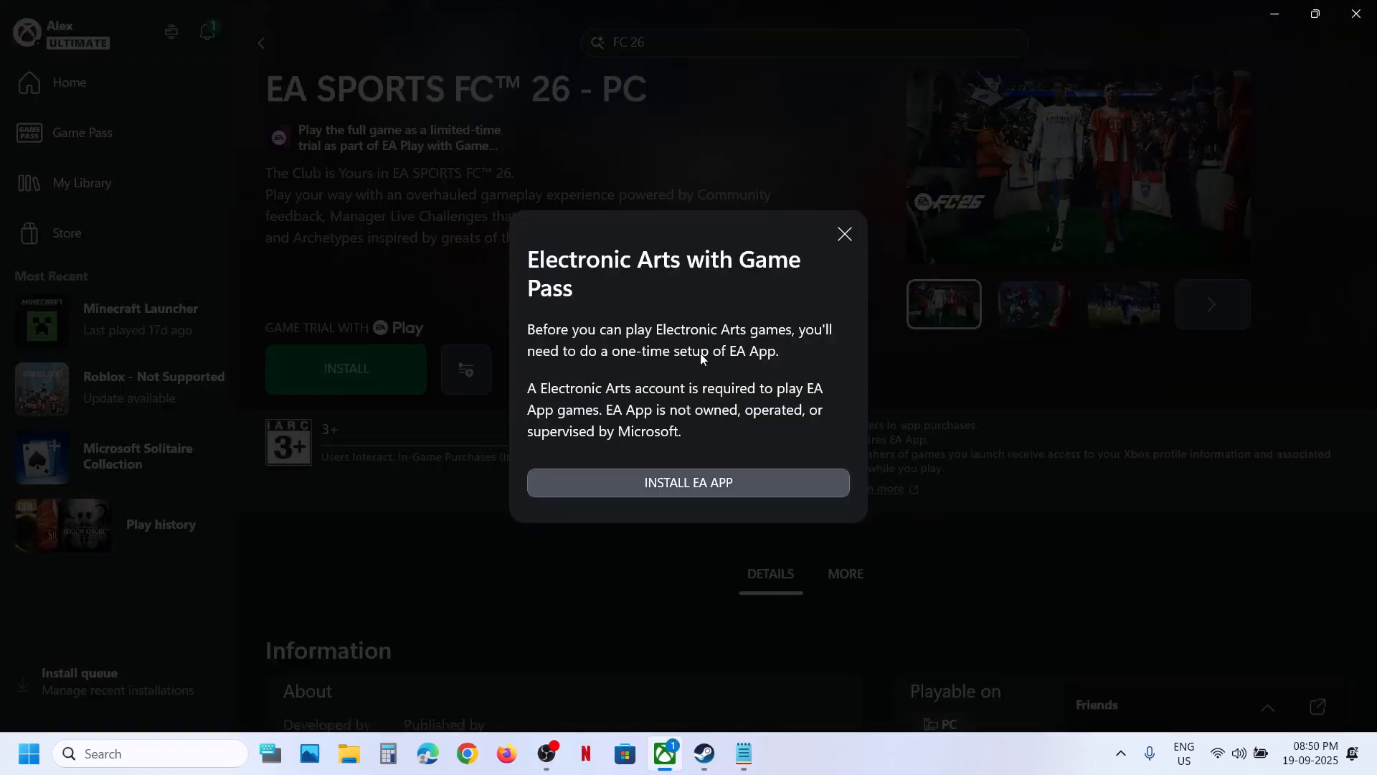
click(843, 234)
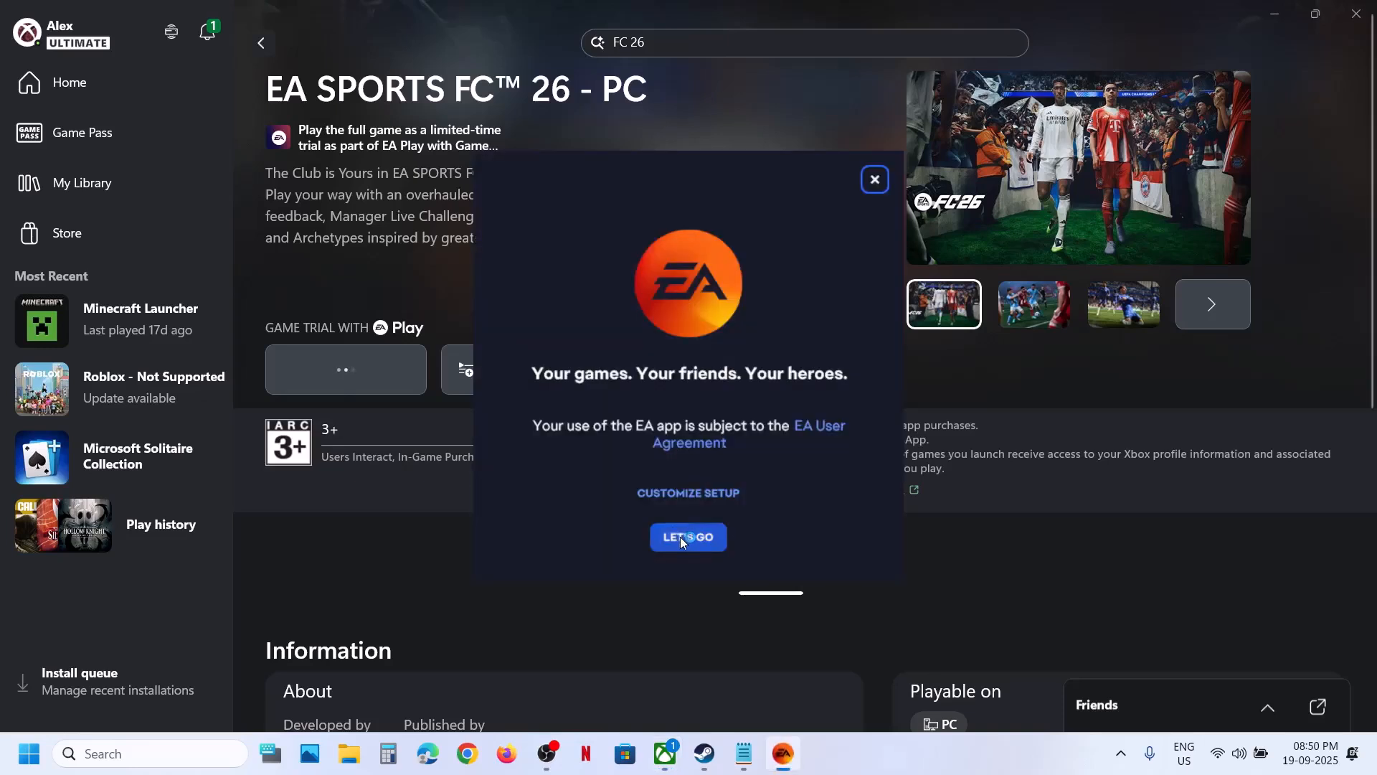
Begin the EA app setup and allow it to make changes in the User Account Control prompt.
click(687, 537)
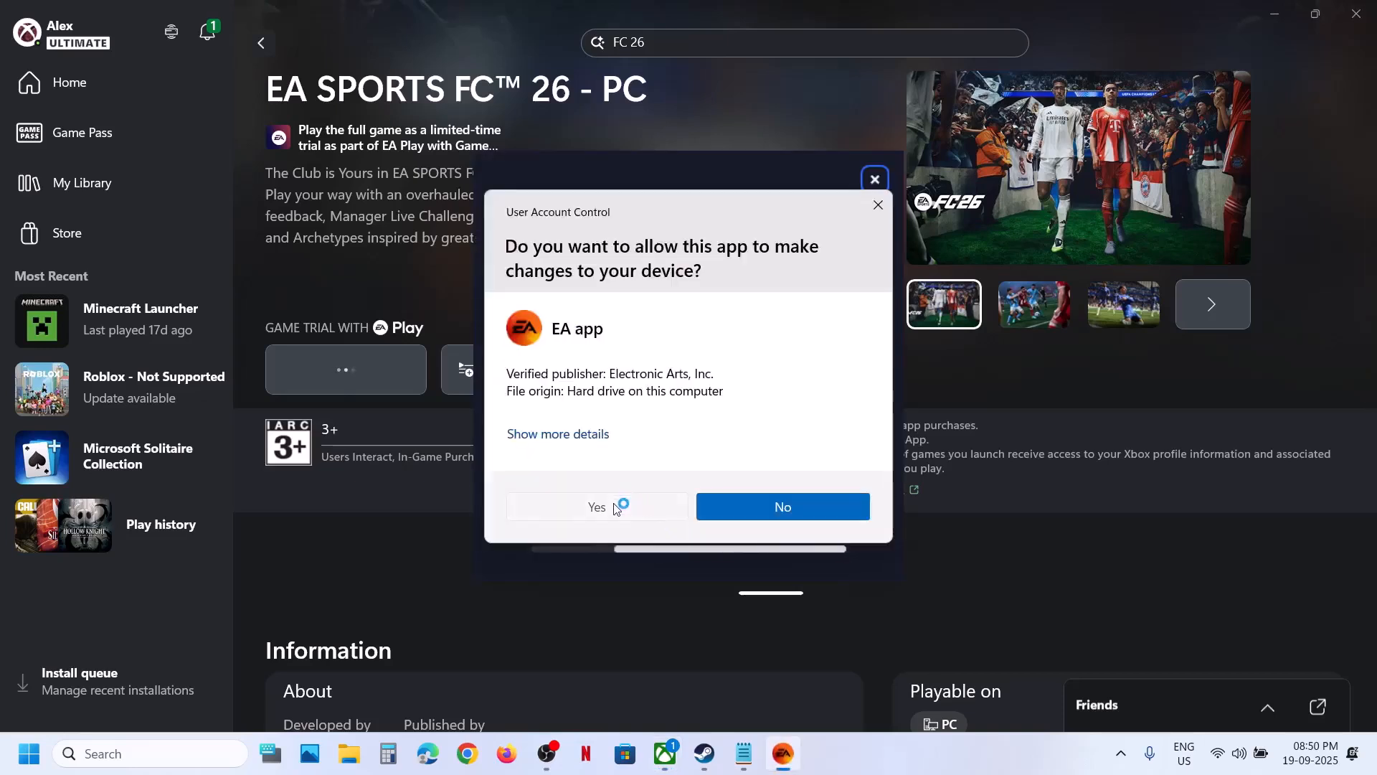
click(597, 507)
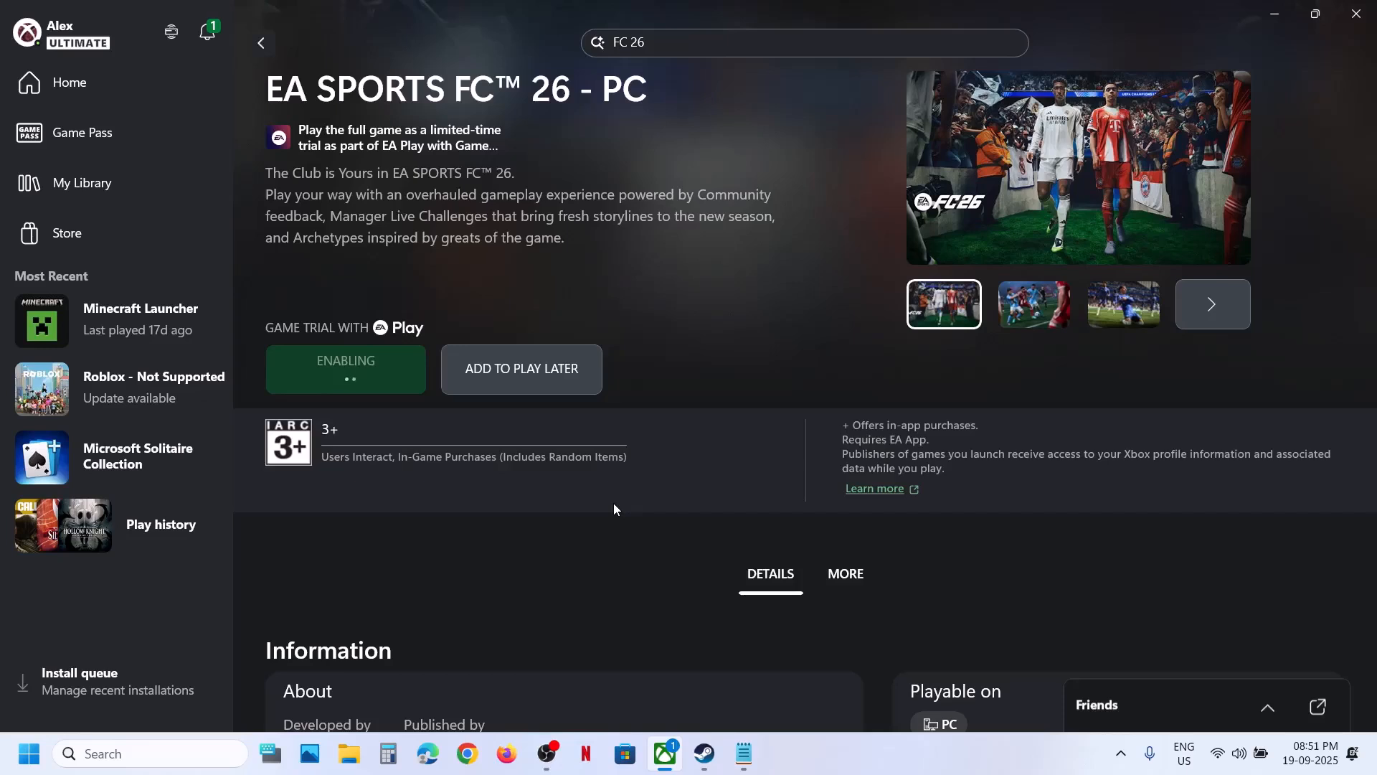
mouse_move(60, 33)
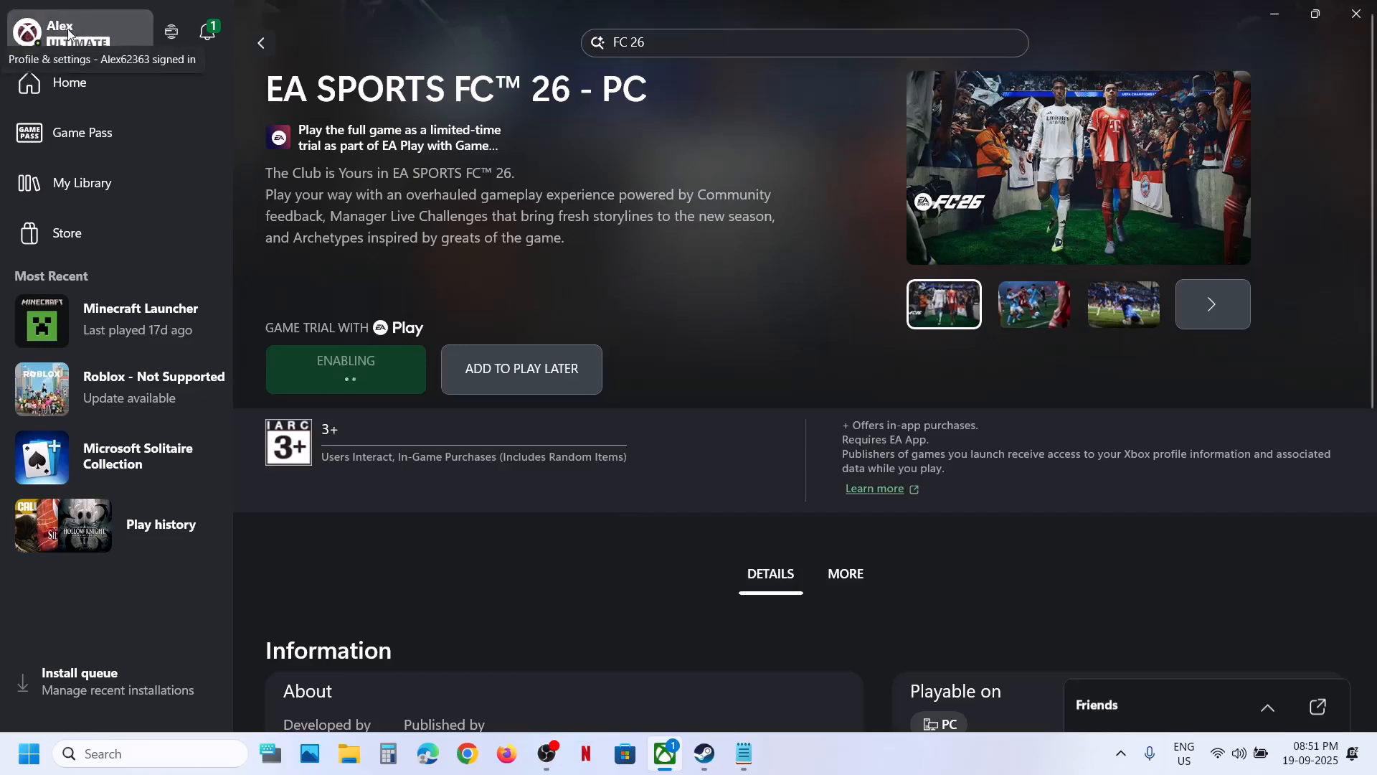
mouse_move(346, 380)
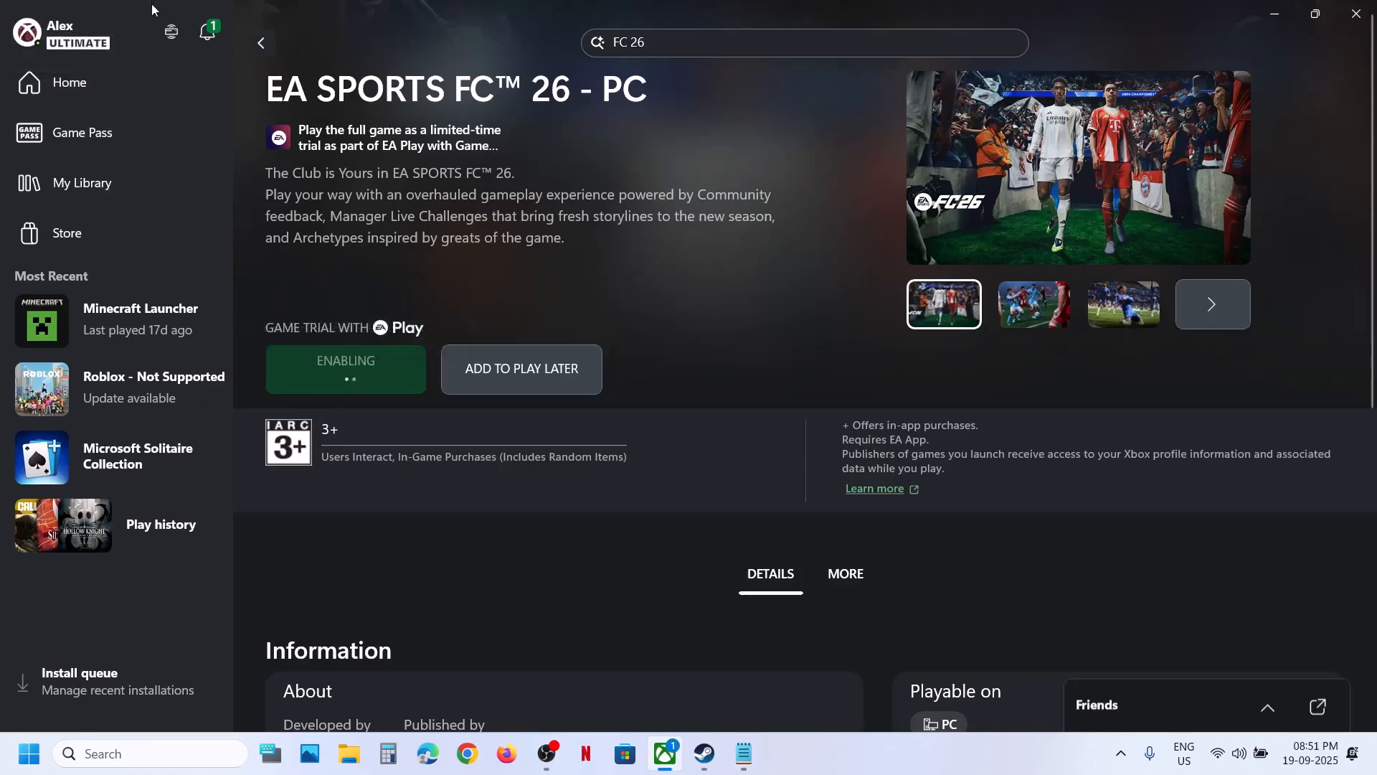
Check the Xbox Support information from the profile menu, then dismiss it.
click(26, 33)
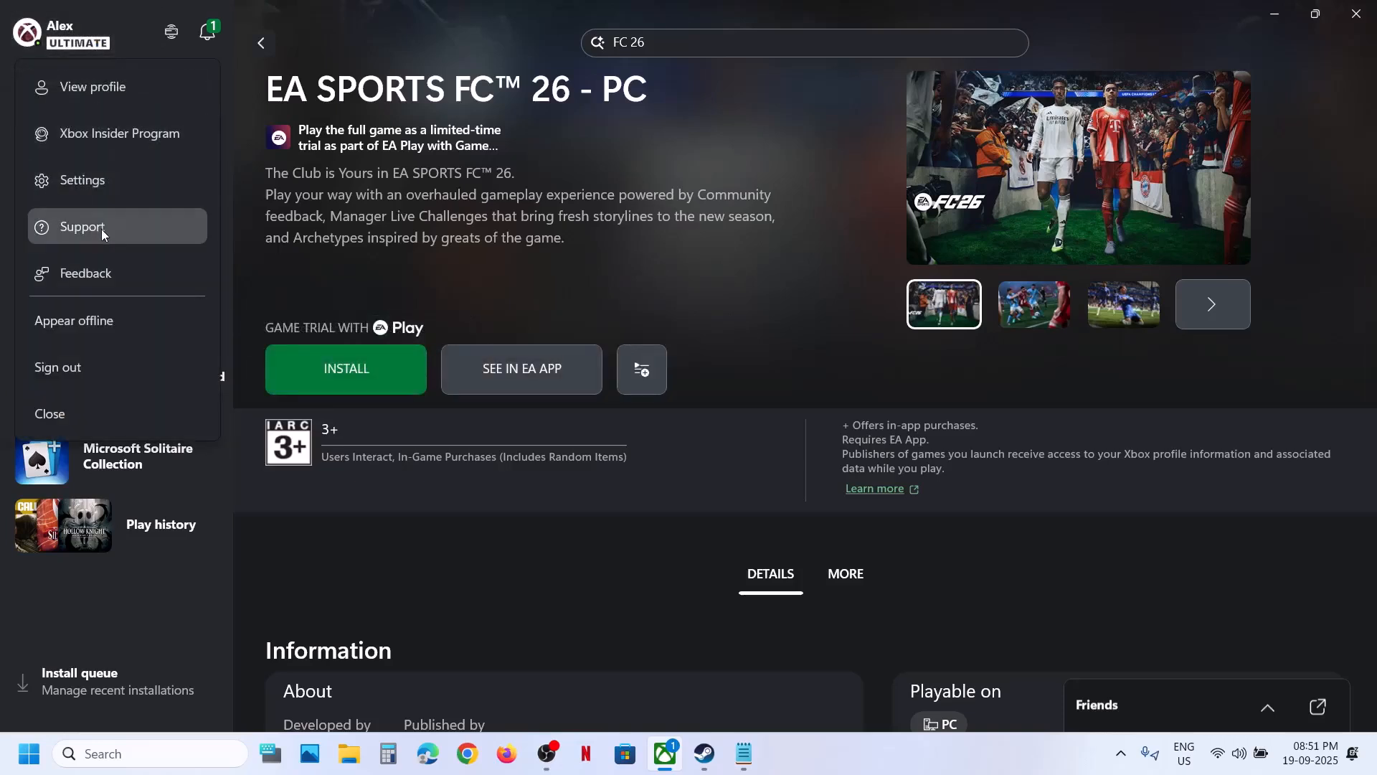
click(82, 227)
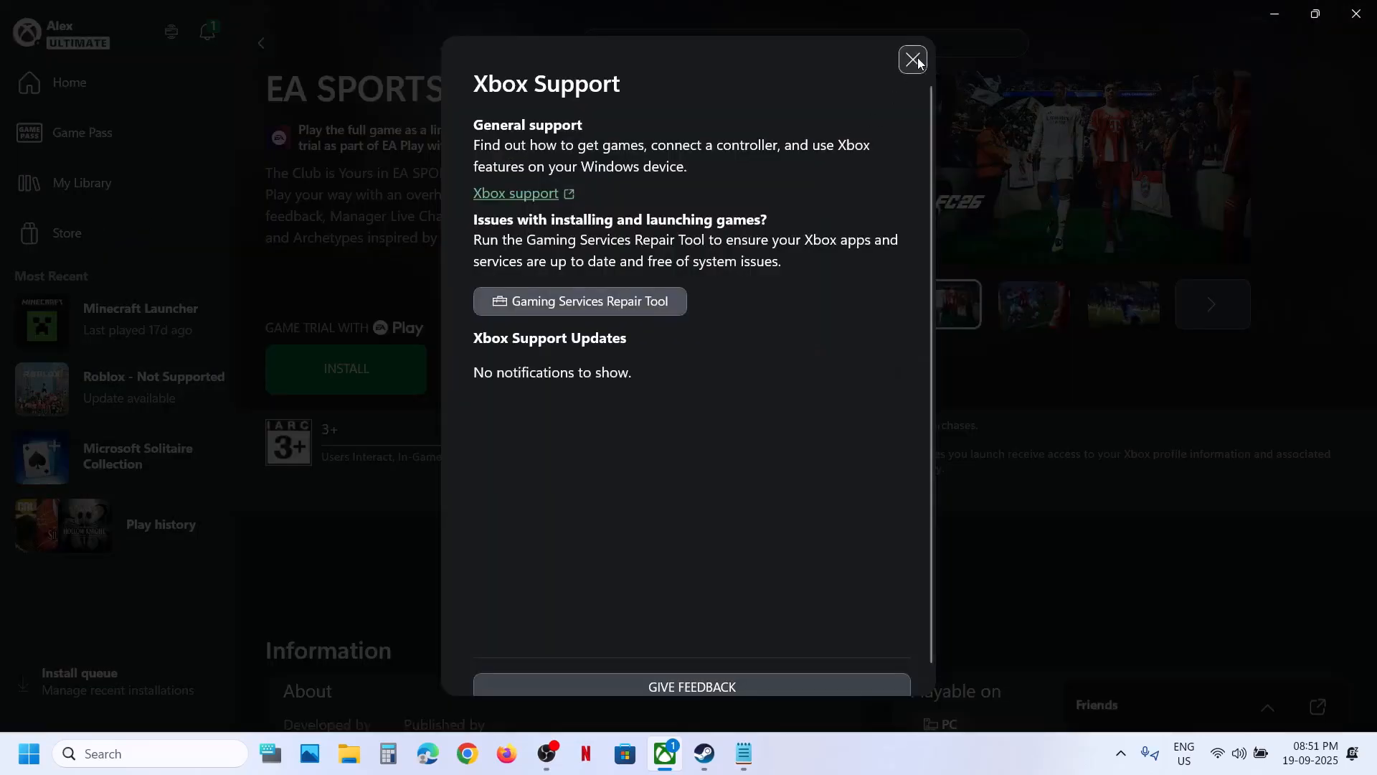
click(912, 60)
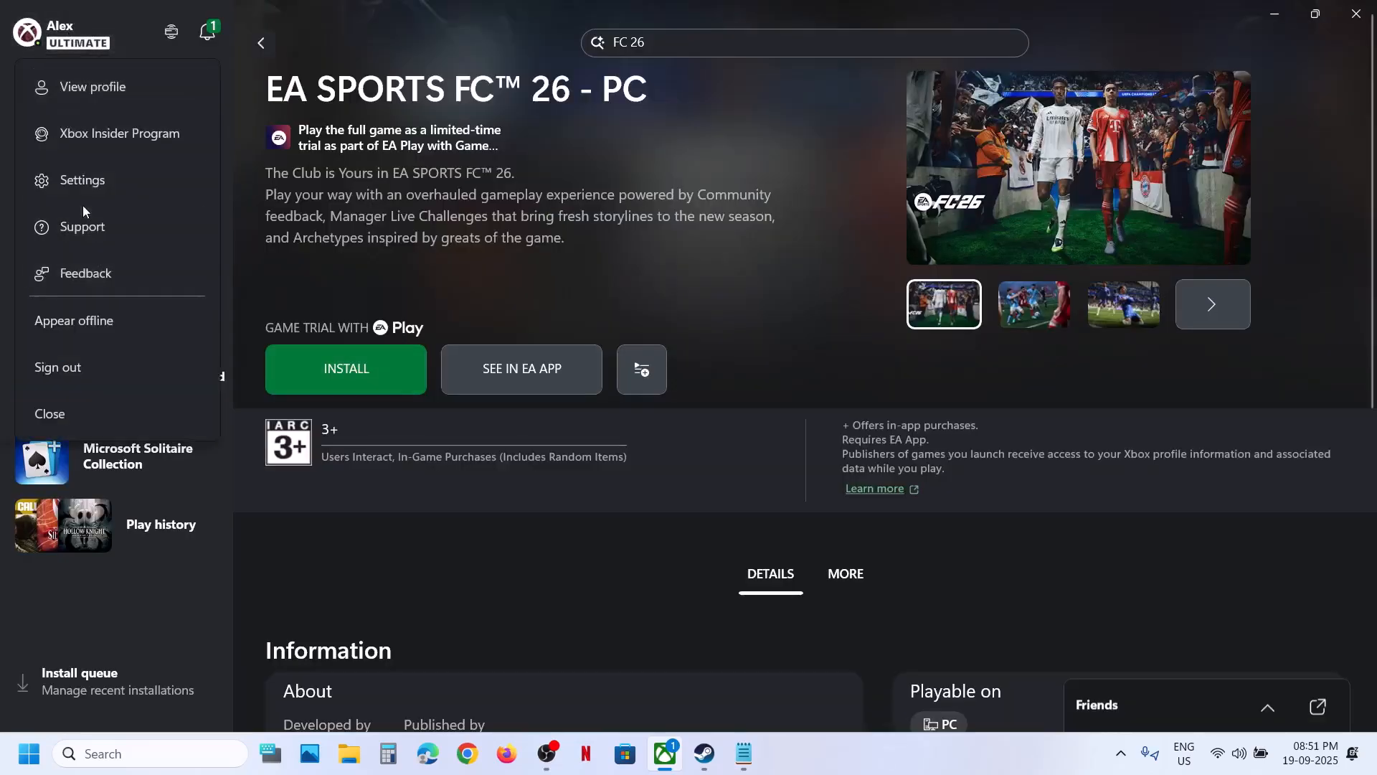
Show Settings > Library & Extensions, where the EA App extension is enabled.
click(81, 180)
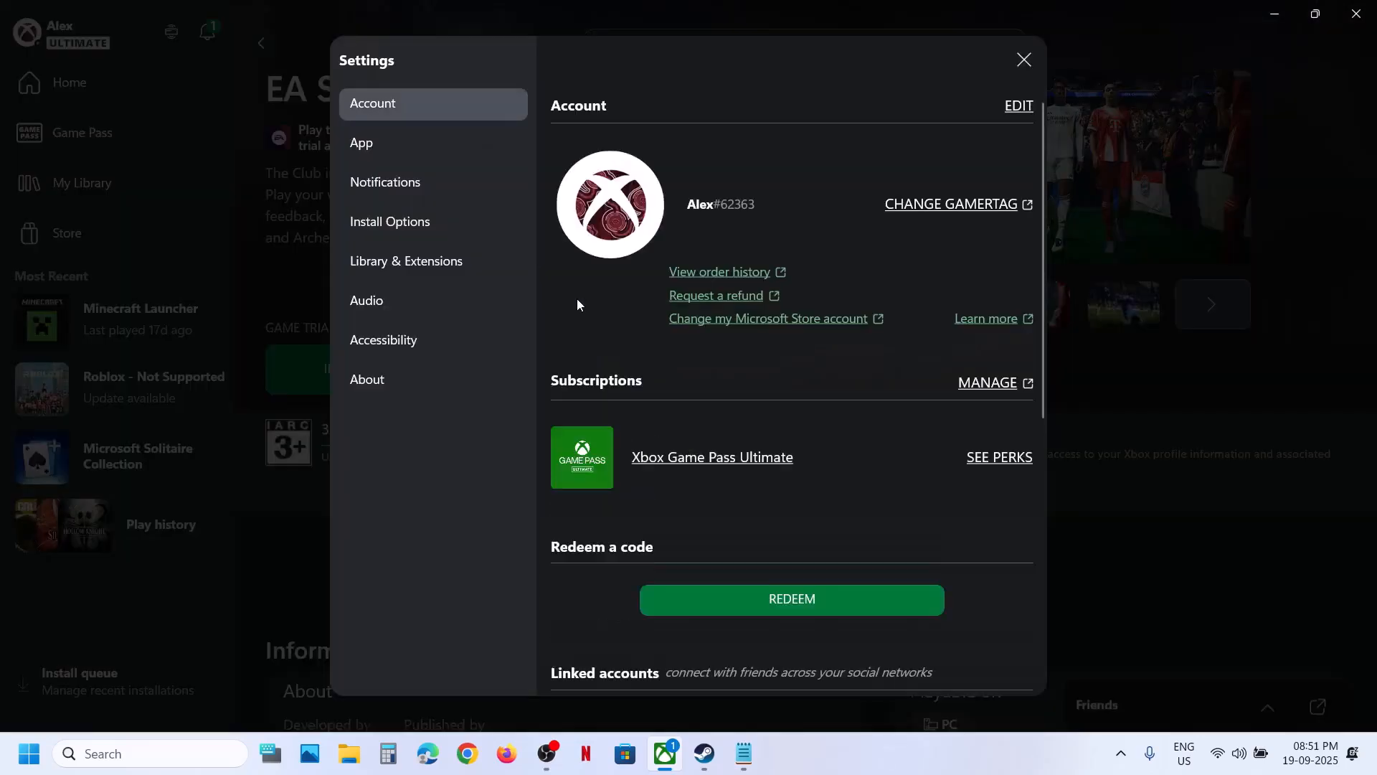
click(406, 261)
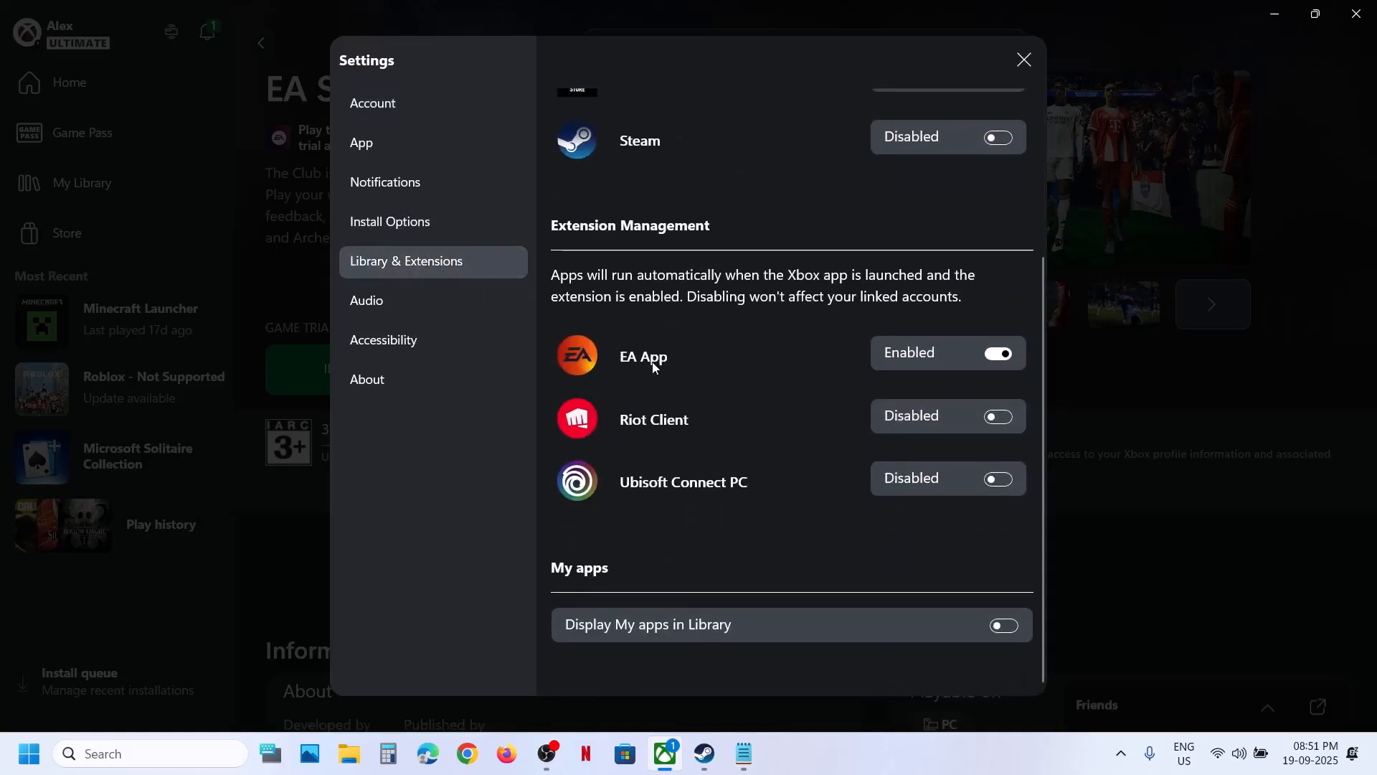
mouse_move(1030, 78)
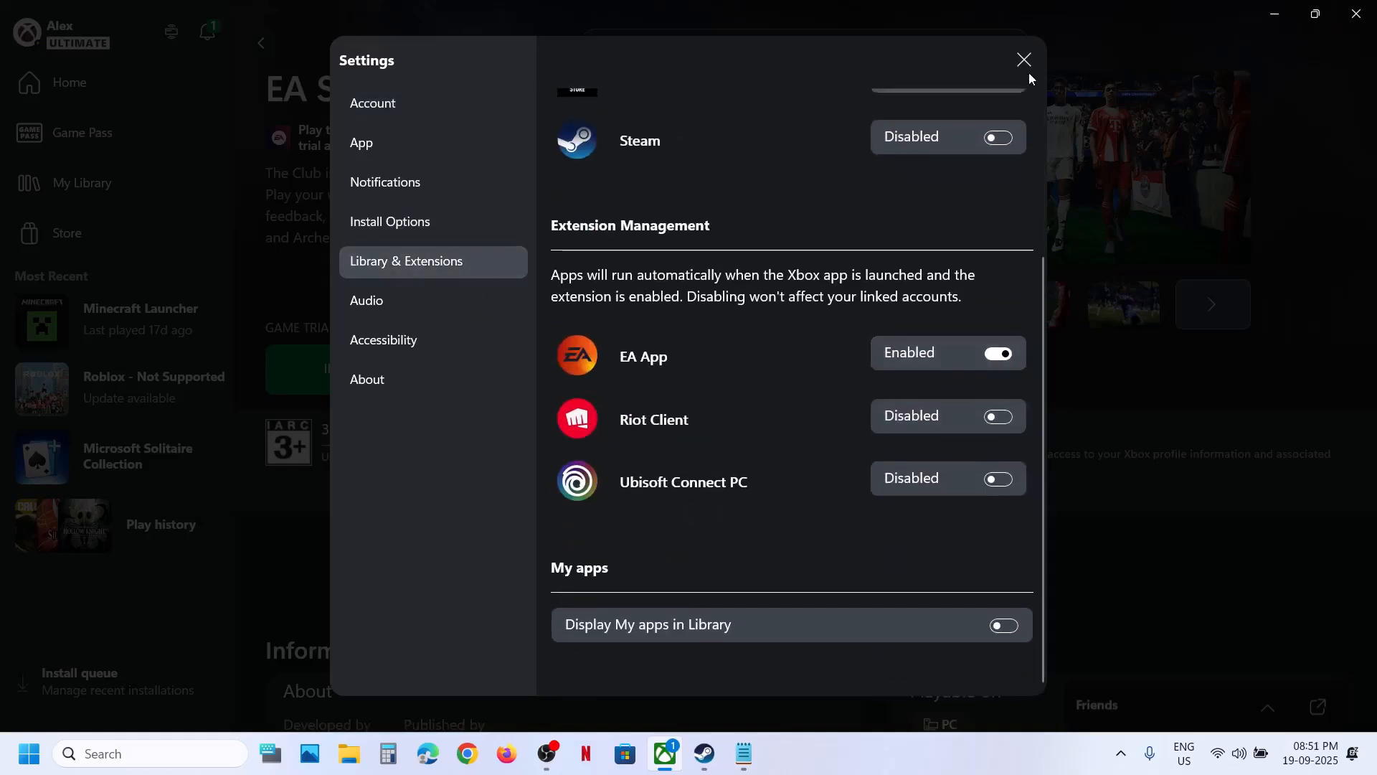
Close Settings to return to the FC 26 trial page.
click(1023, 59)
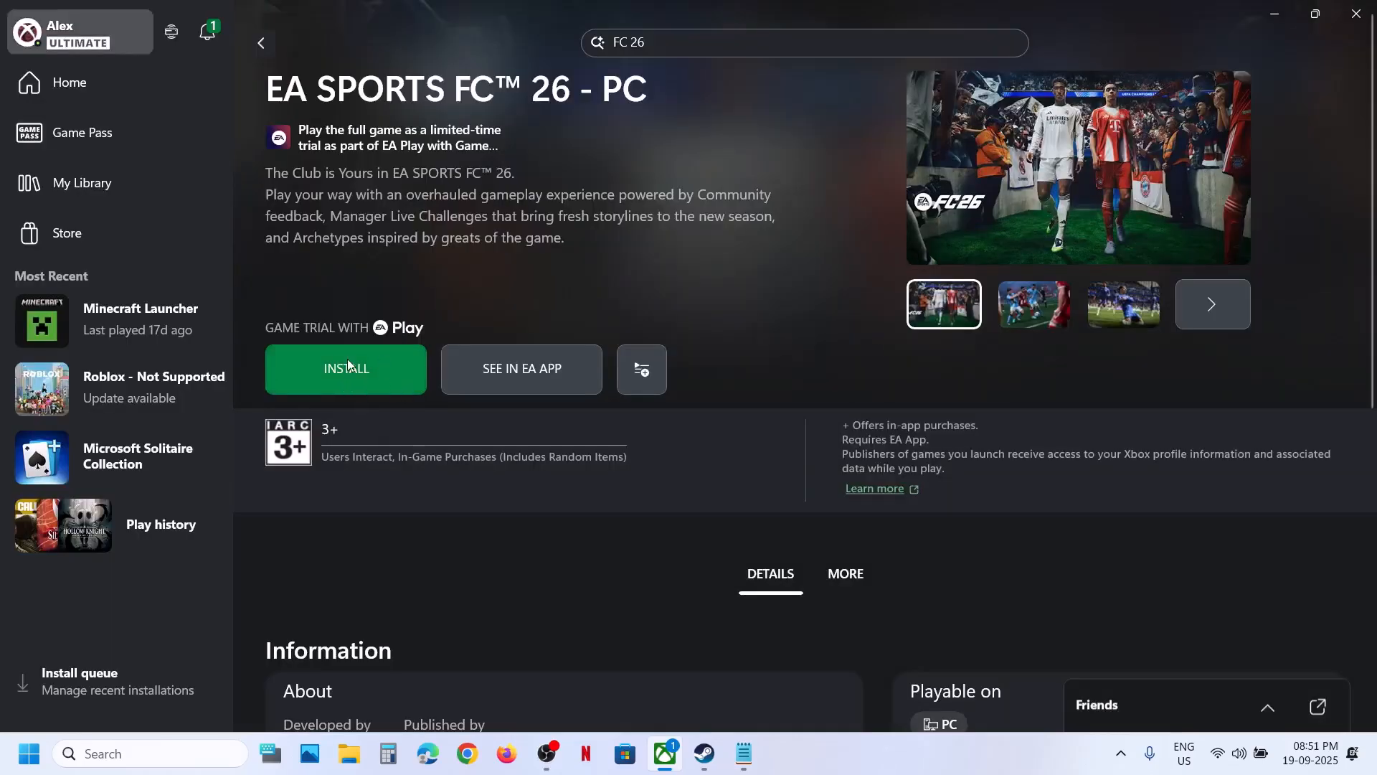
mouse_move(732, 420)
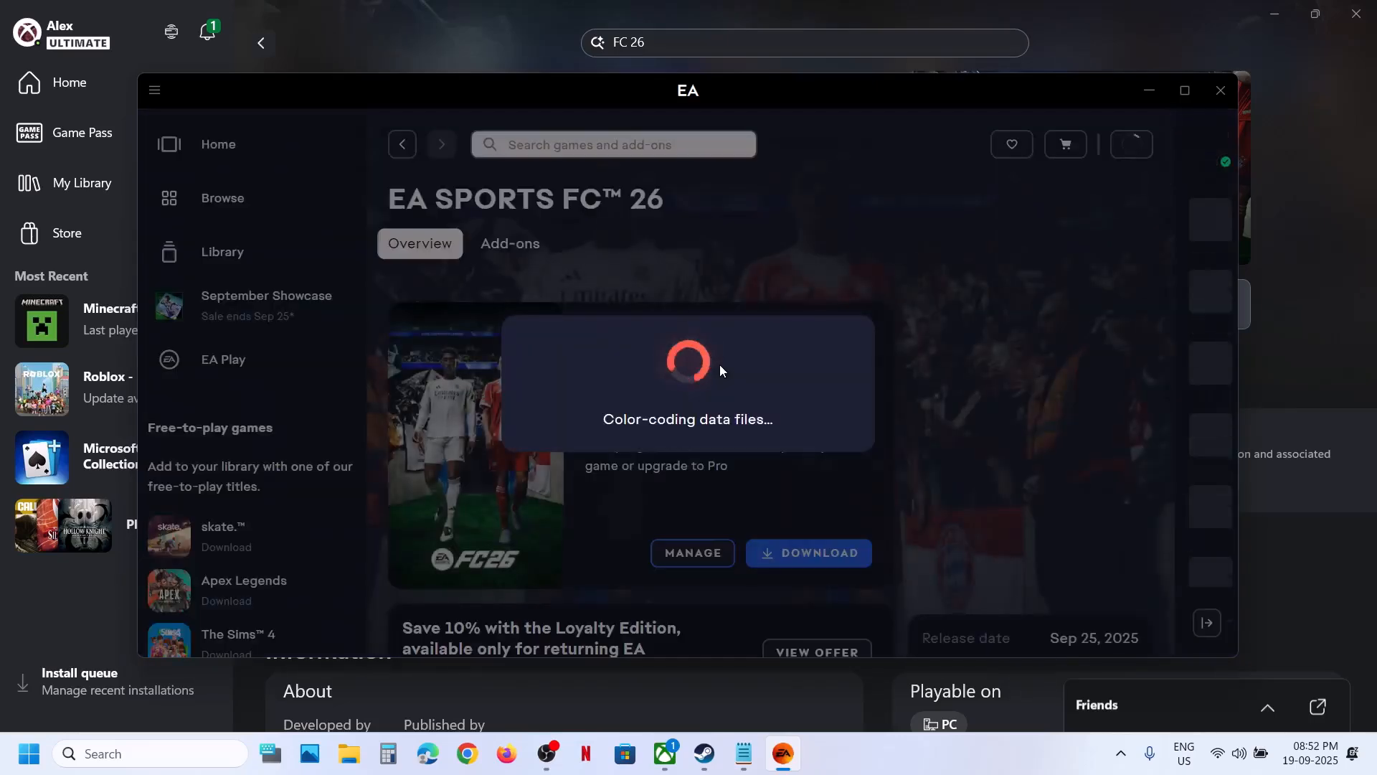
Start the FC 26 download and review its options: Program Files location, English language.
click(807, 553)
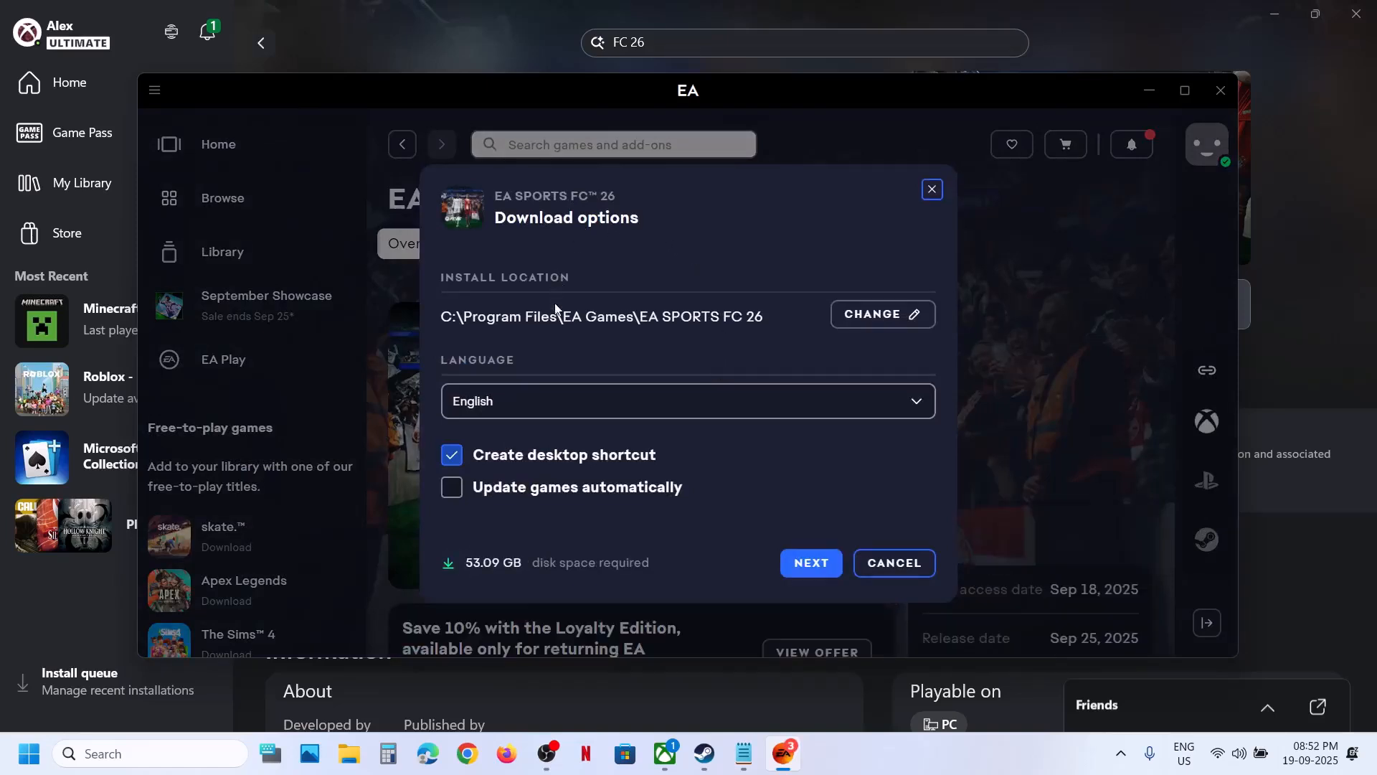
mouse_move(881, 328)
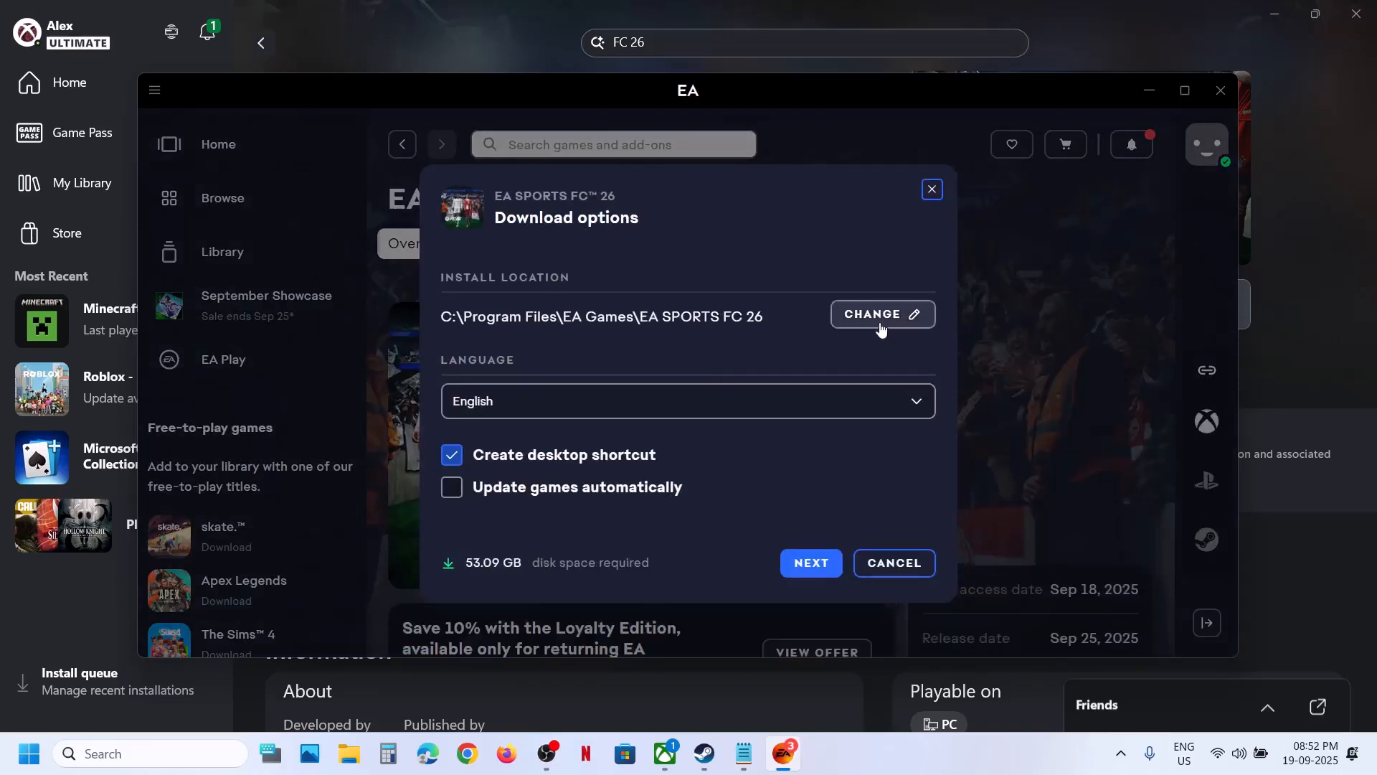
click(688, 400)
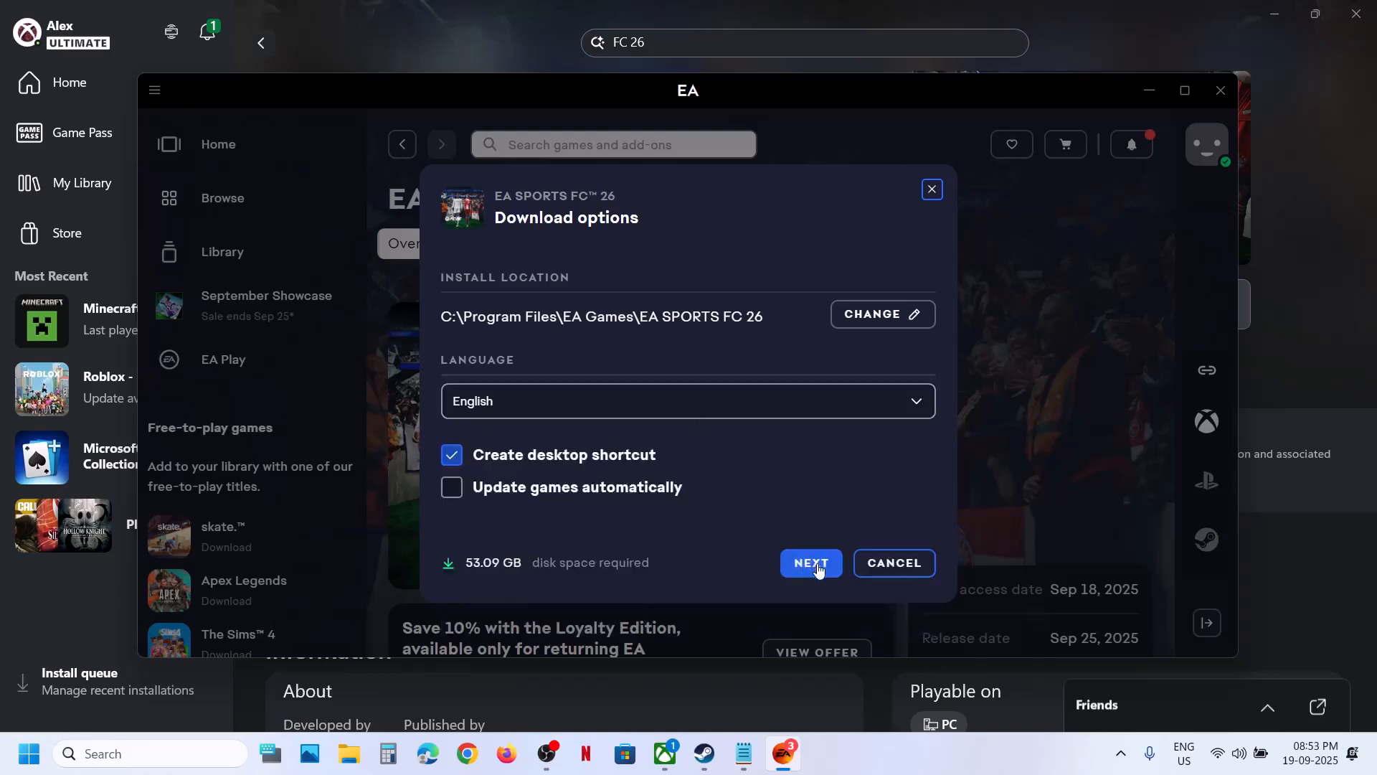
Confirm the download options so EA SPORTS FC 26 begins downloading and installing.
click(810, 562)
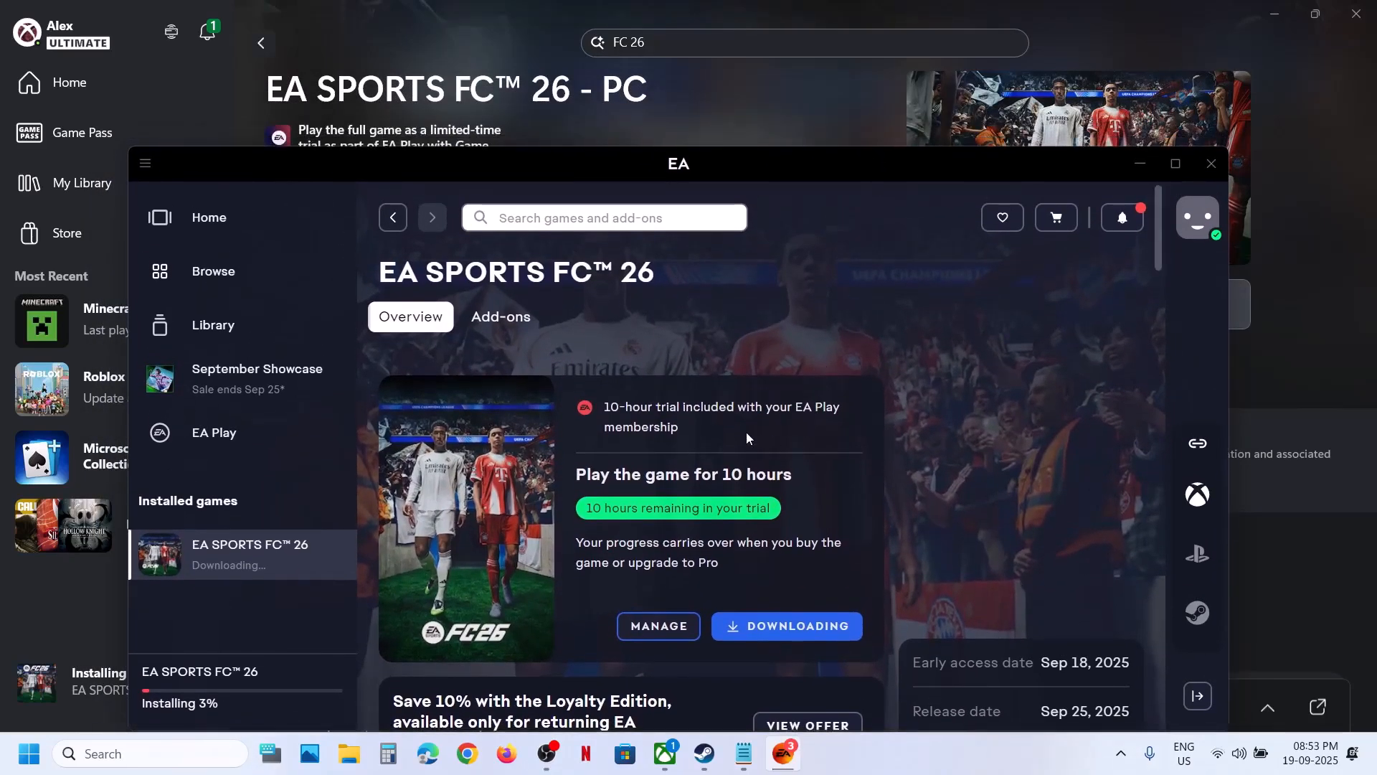
mouse_move(791, 442)
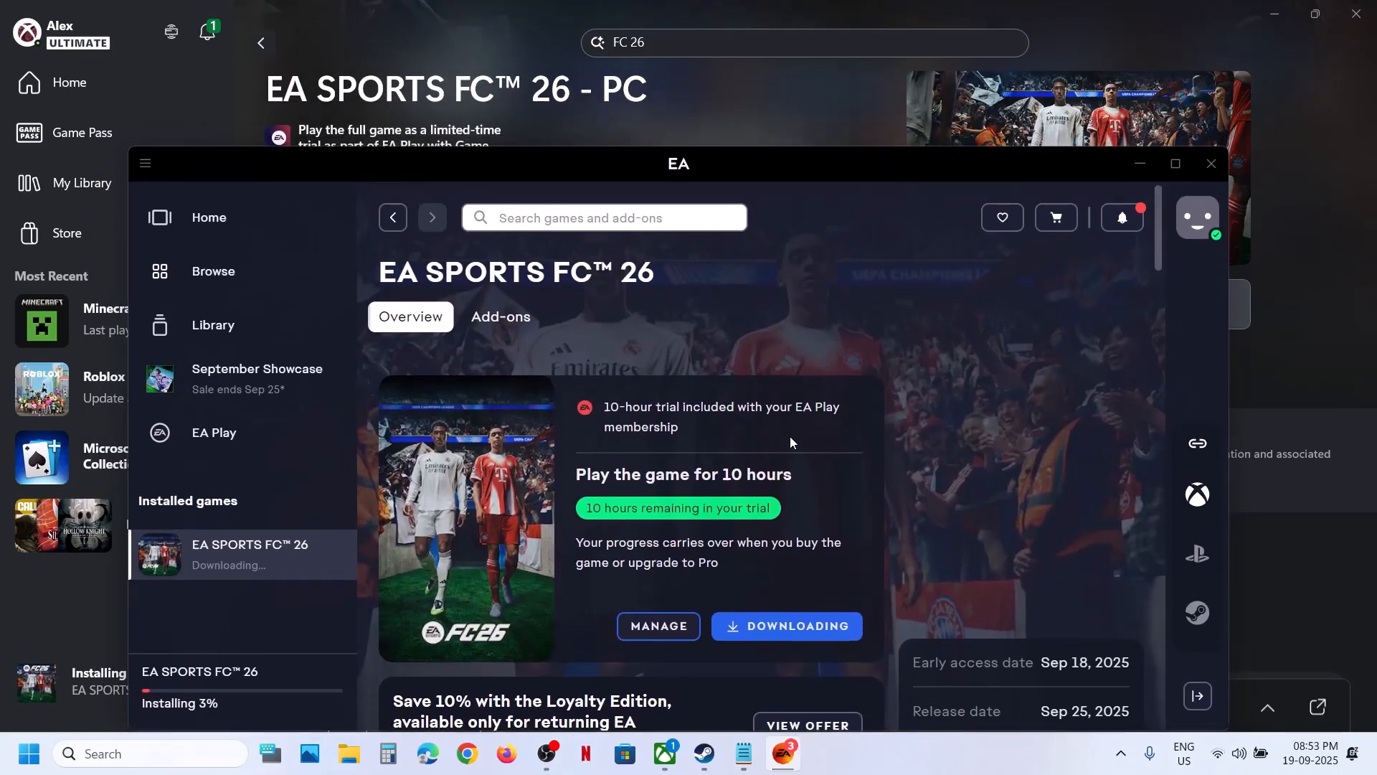